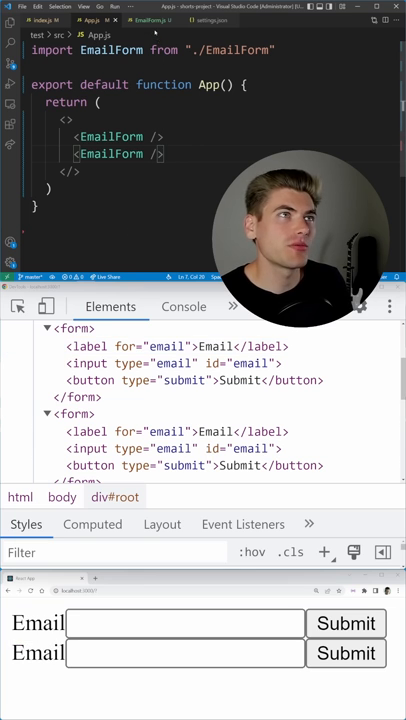
In EmailForm.js, declare `const id = useId()` and add `import { useId } from "react"` at the top
left_click(148, 20)
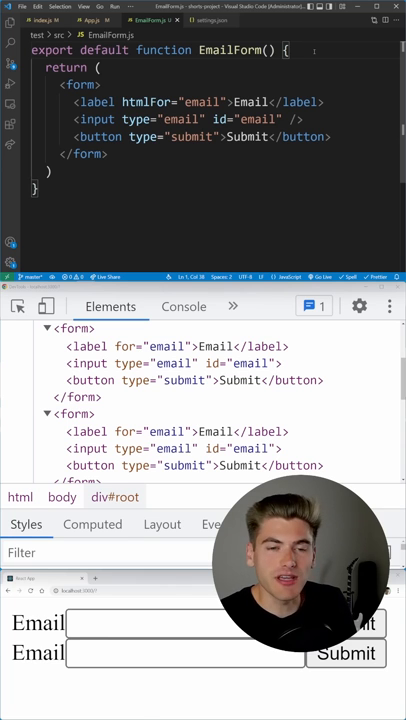
type("const id = us")
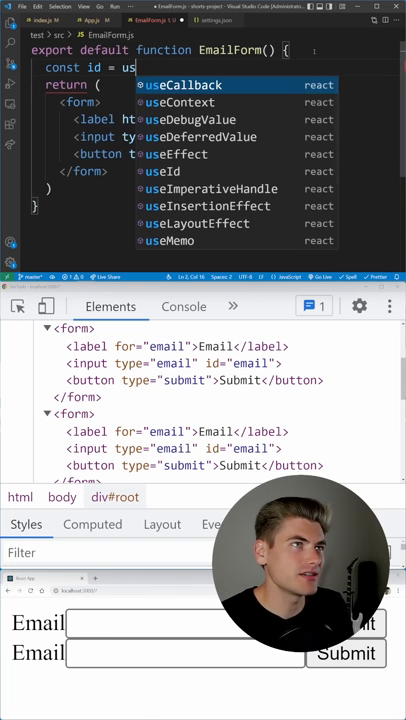
left_click(159, 171)
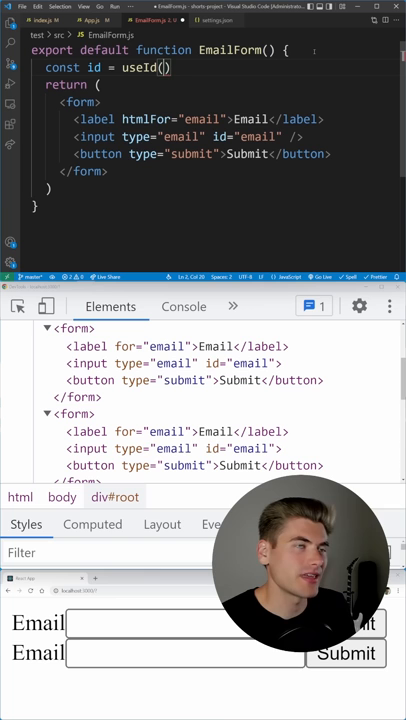
type("import { useId } from \"react\"")
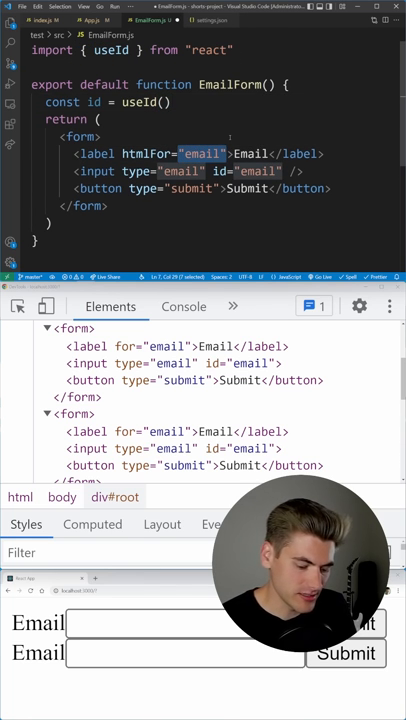
Replace the hardcoded "email" in the label's htmlFor and the input's id with {id}
type("{id}")
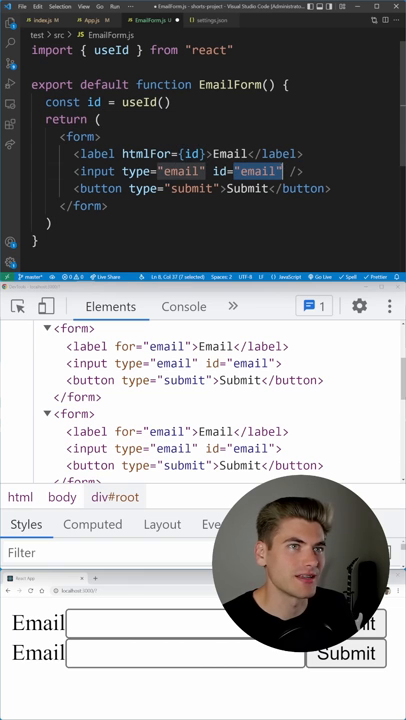
type("{id}")
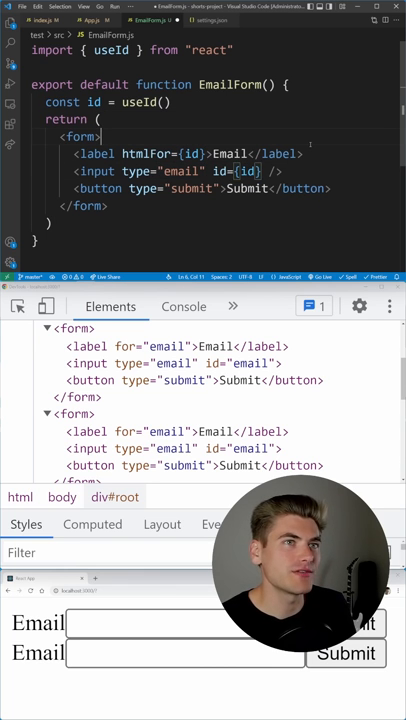